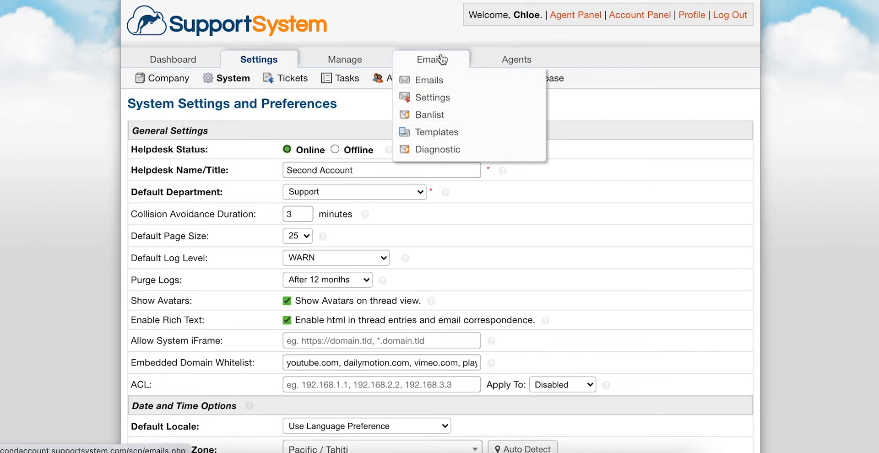
- Open Emails > Emails to view the Alerts, noreply and Support addresses
click(428, 79)
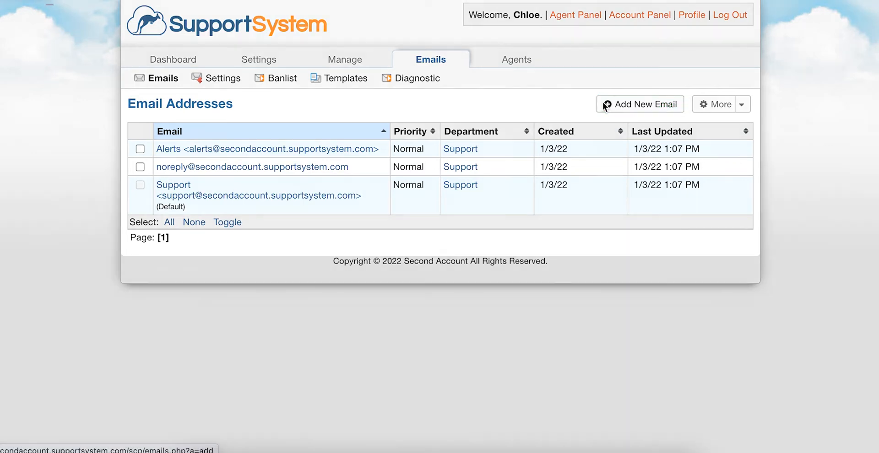
click(639, 103)
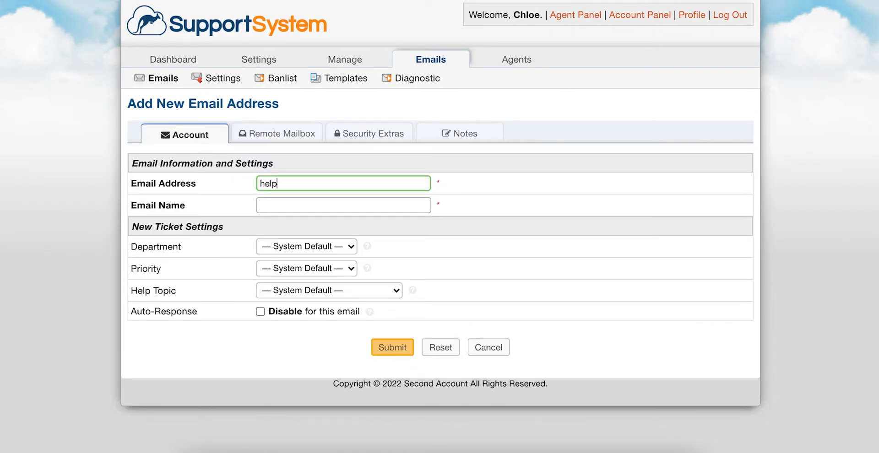
text(@seconda)
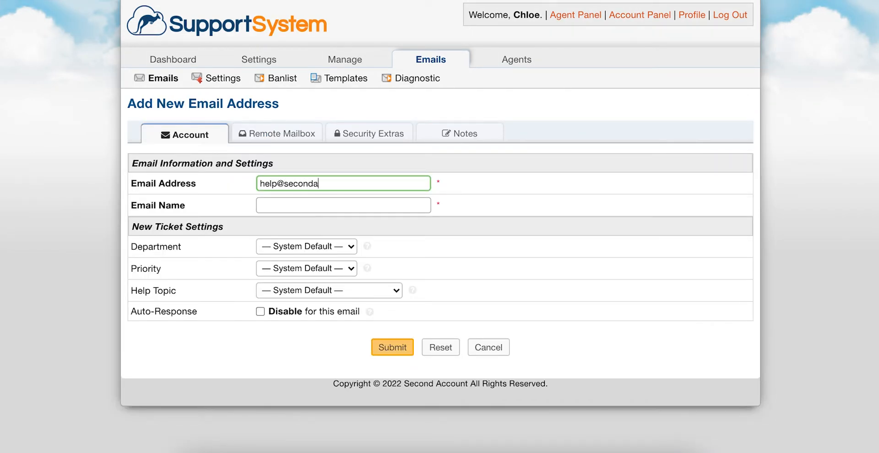
text(ccount.supportsystem.c)
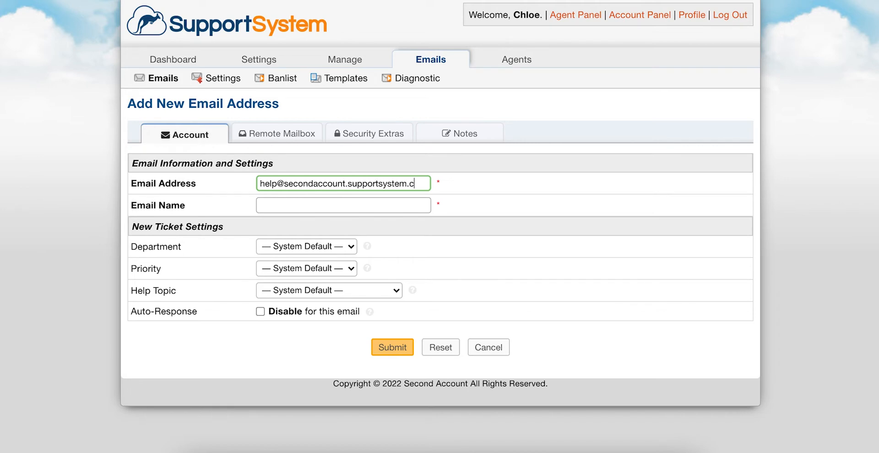
text(om)
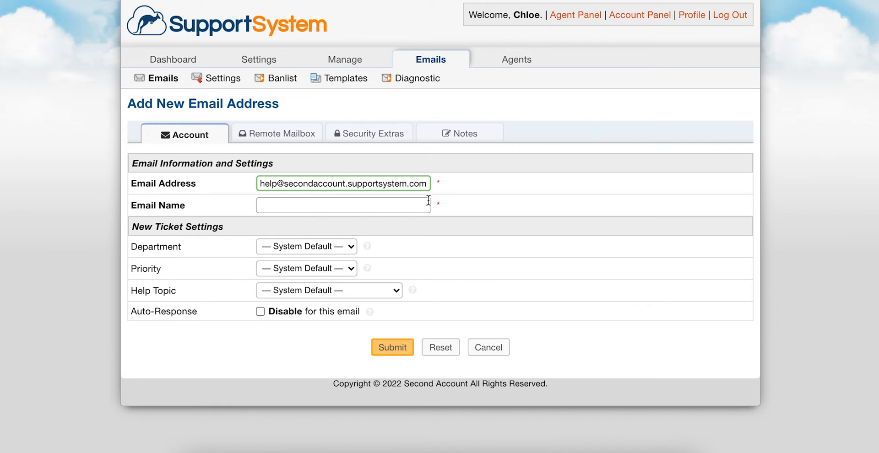
text(SupportSys)
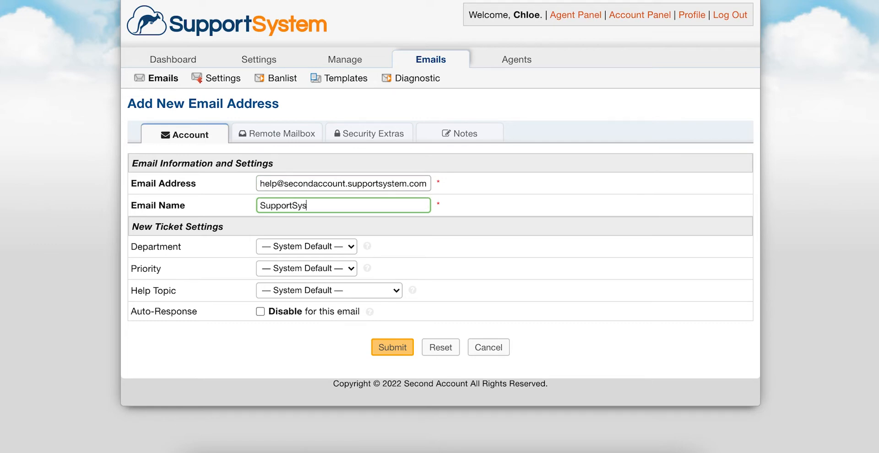
text(tem Support)
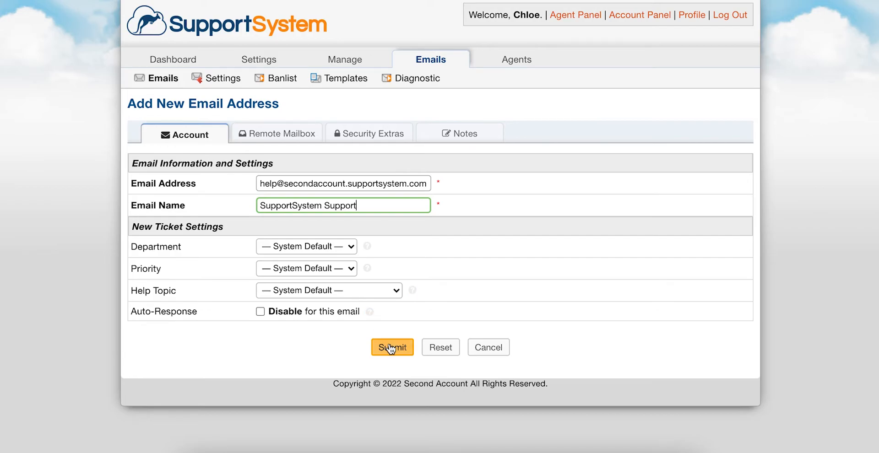
click(392, 347)
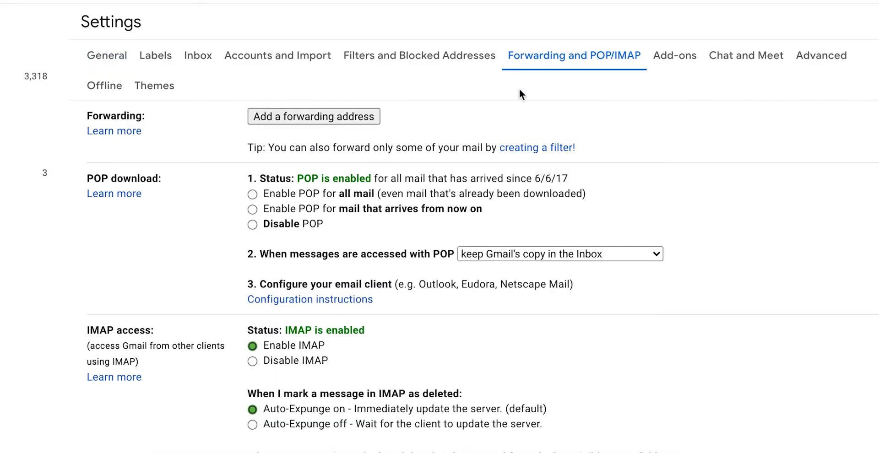
click(313, 117)
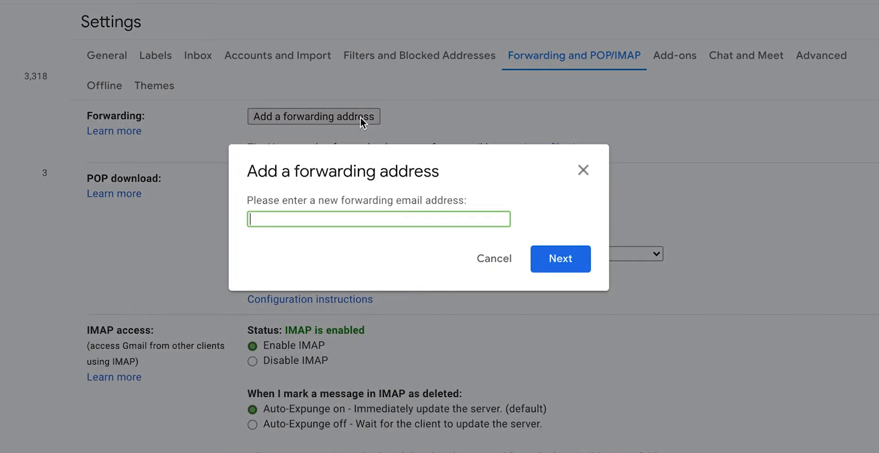
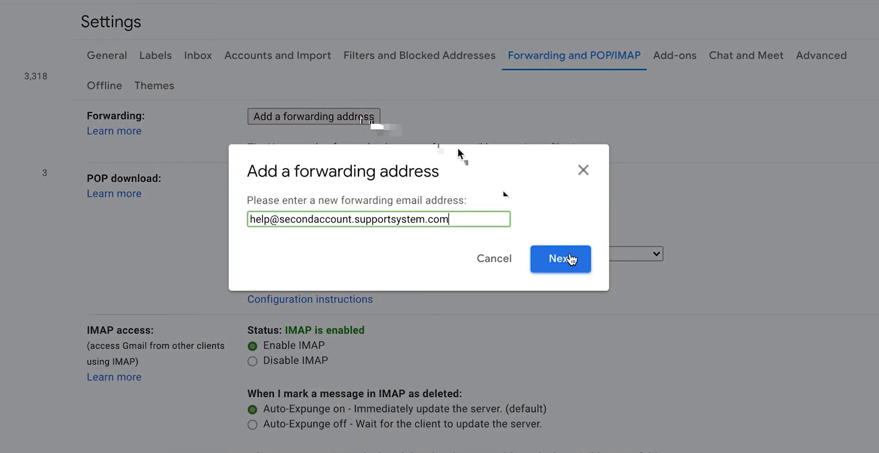
click(560, 259)
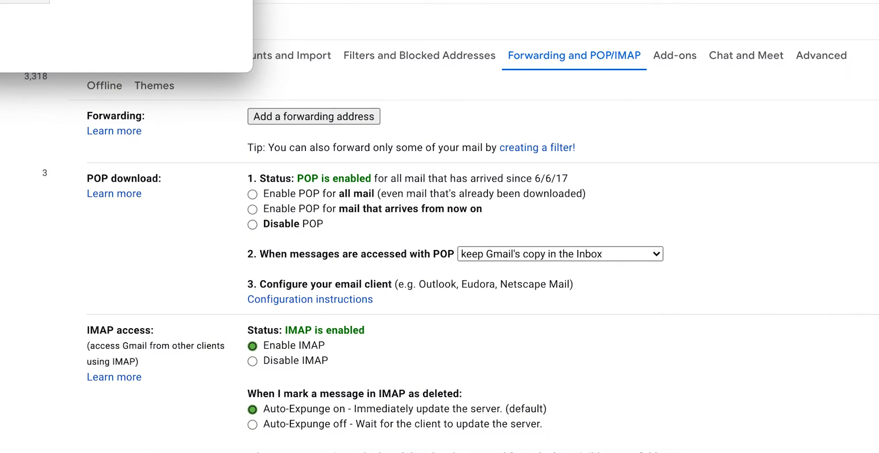
click(313, 116)
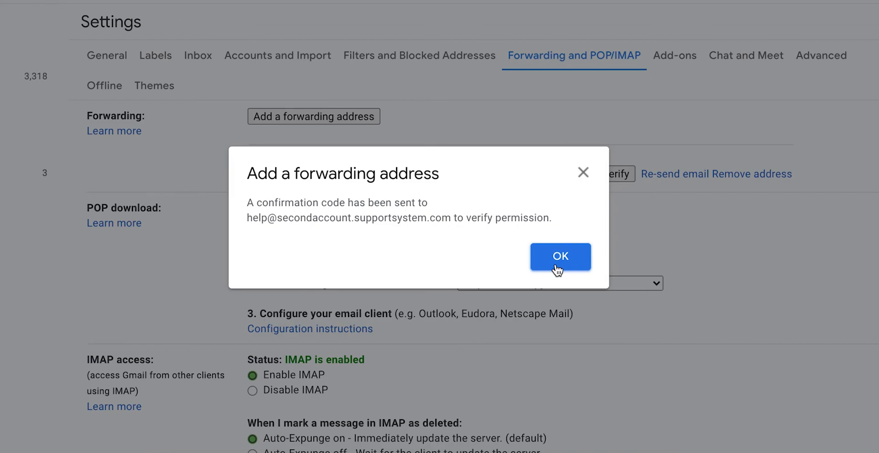
click(560, 257)
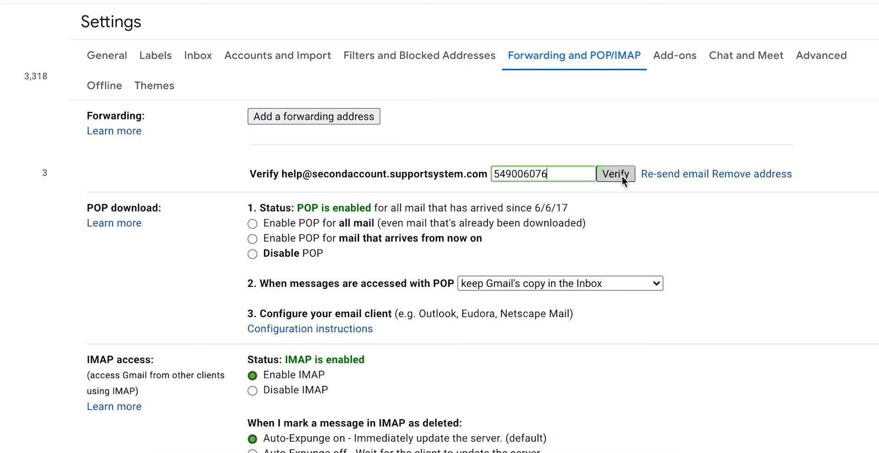
click(615, 174)
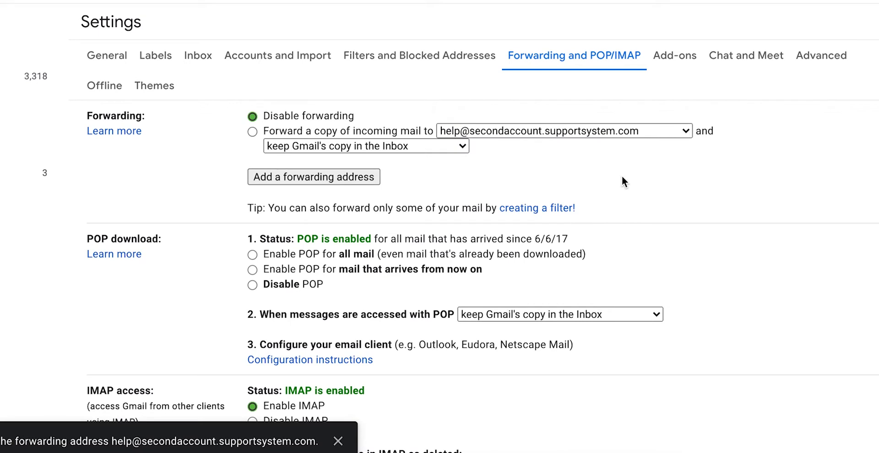
click(252, 132)
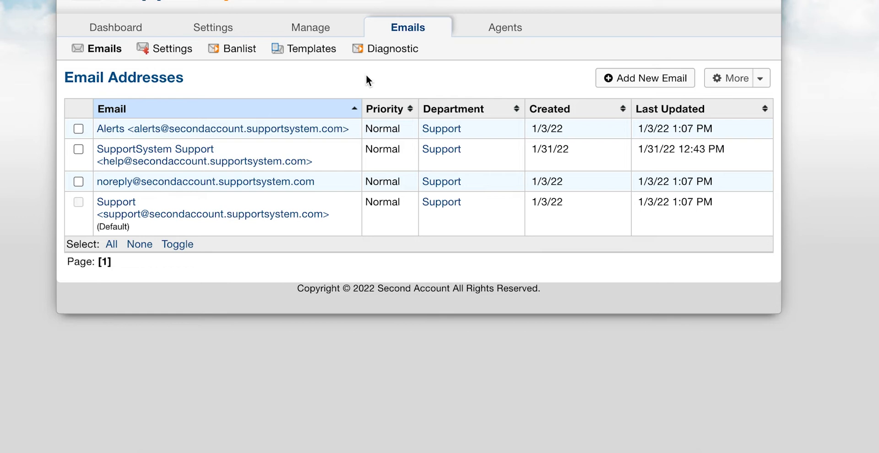
mouse_move(667, 90)
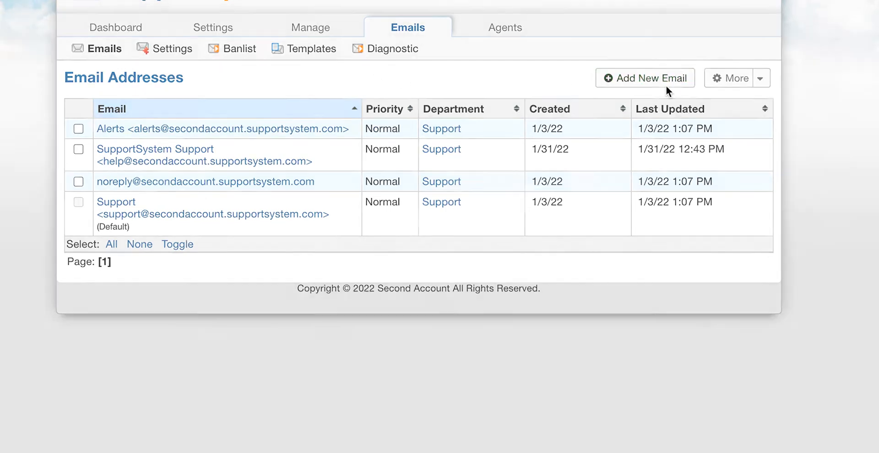
click(643, 77)
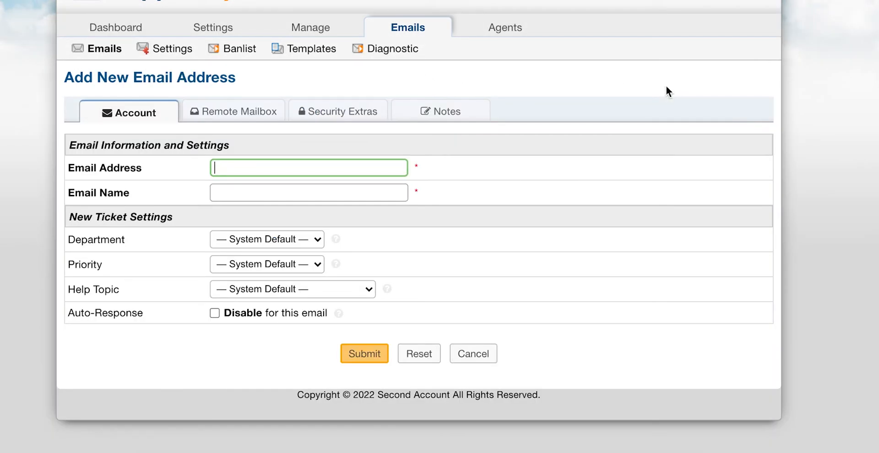
text(support@yourcompan)
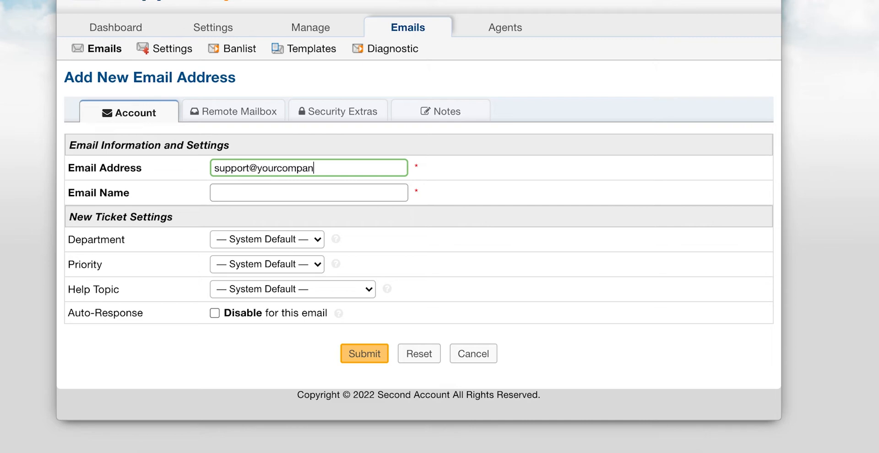
text(y.com)
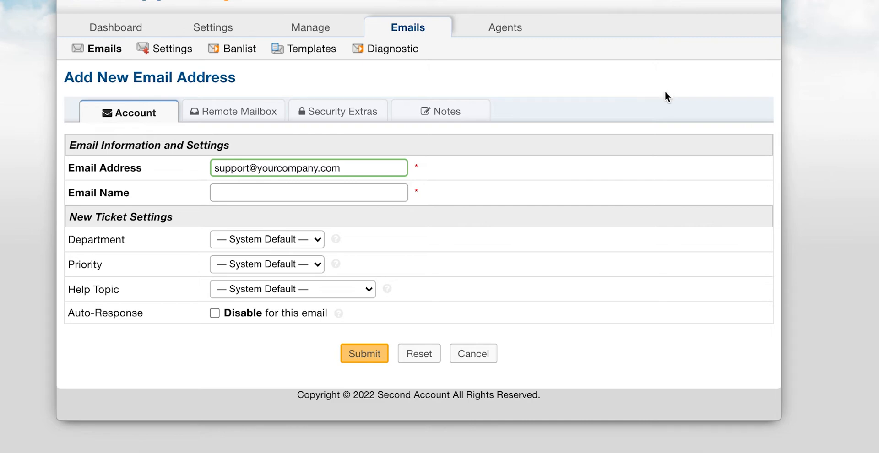
click(308, 192)
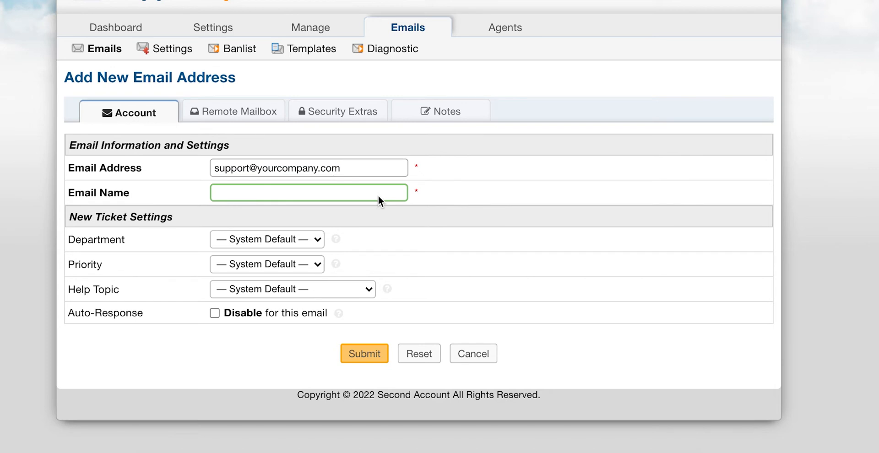
text(Company Suppo)
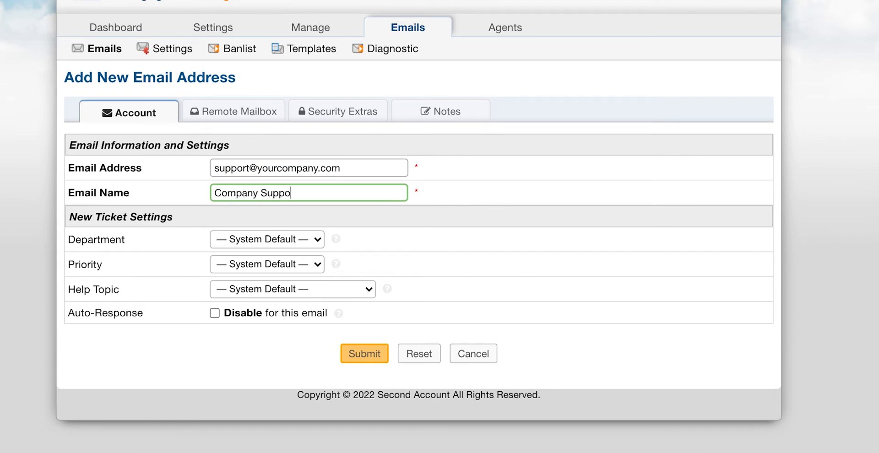
text(rt)
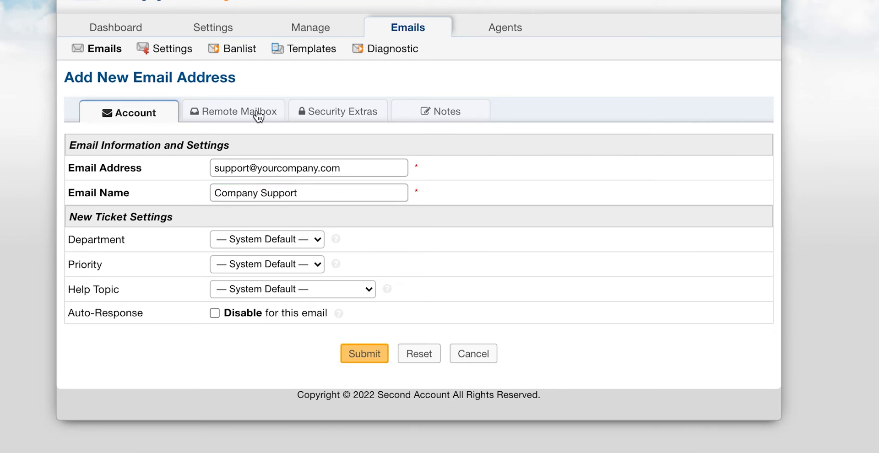
click(235, 111)
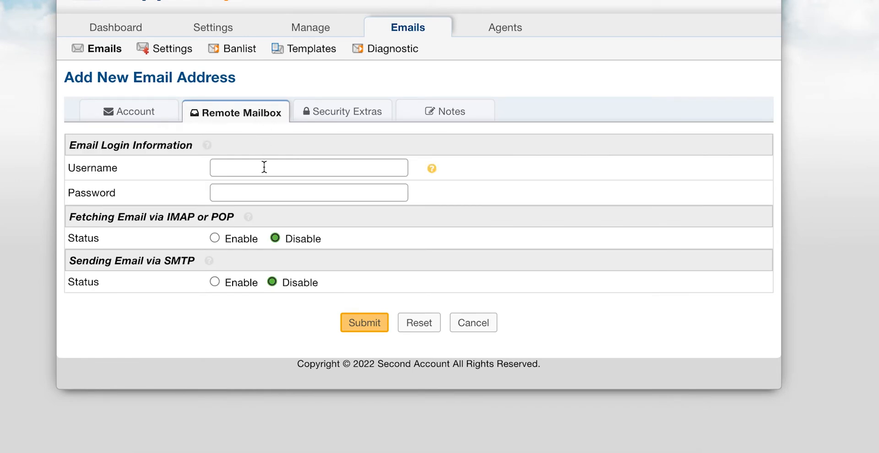
text(support@yourcompany.com)
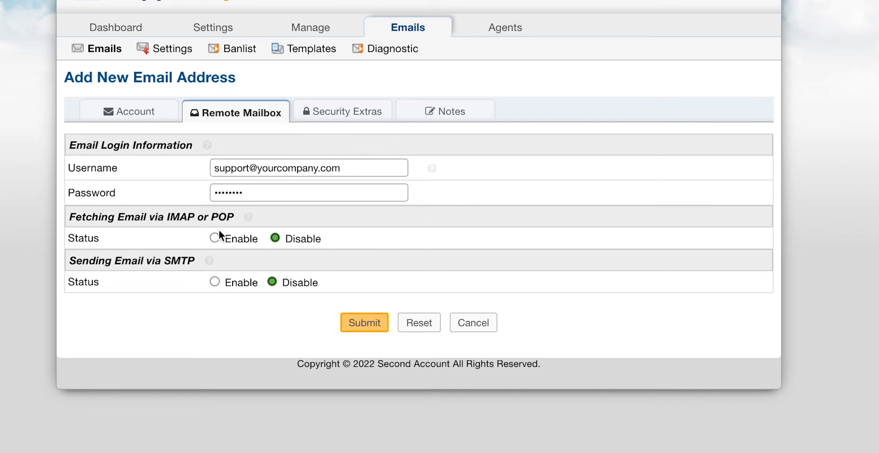
click(215, 238)
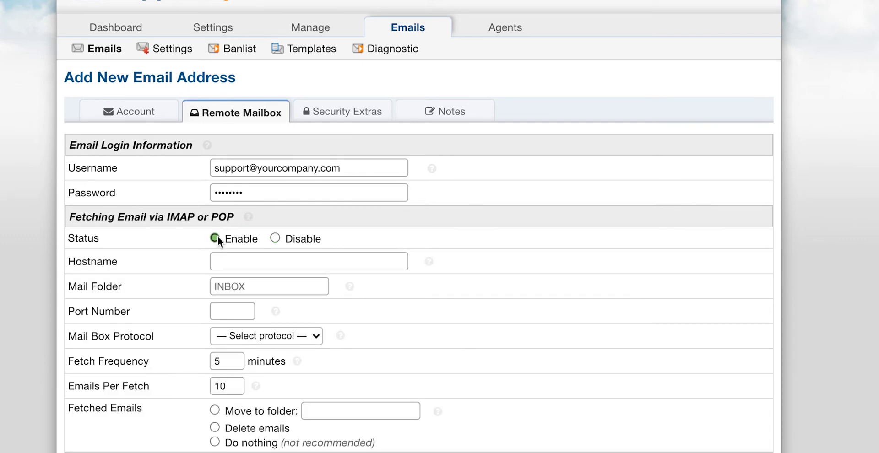
click(214, 238)
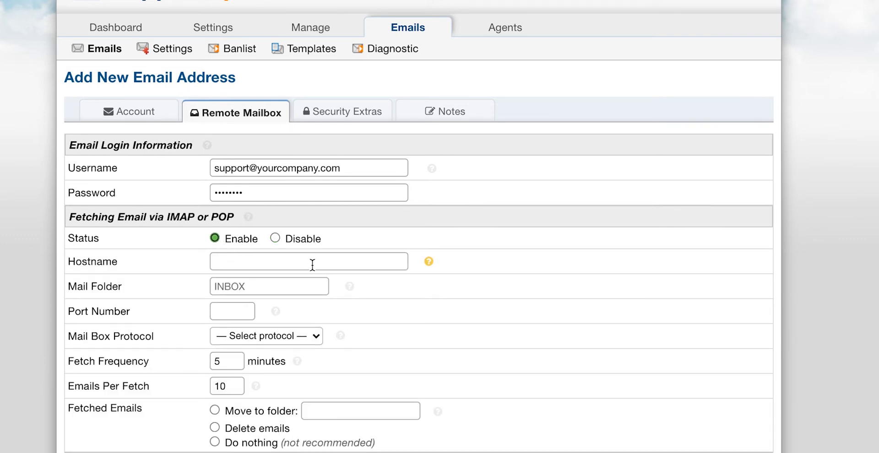
click(429, 261)
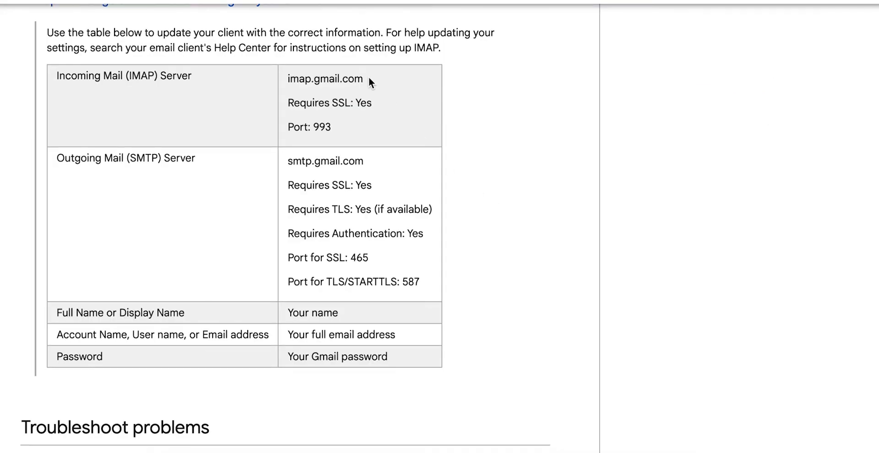
- Fetch mail from imap.gmail.com on port 993 via IMAP + SSL, deleting fetched emails
double_click(324, 79)
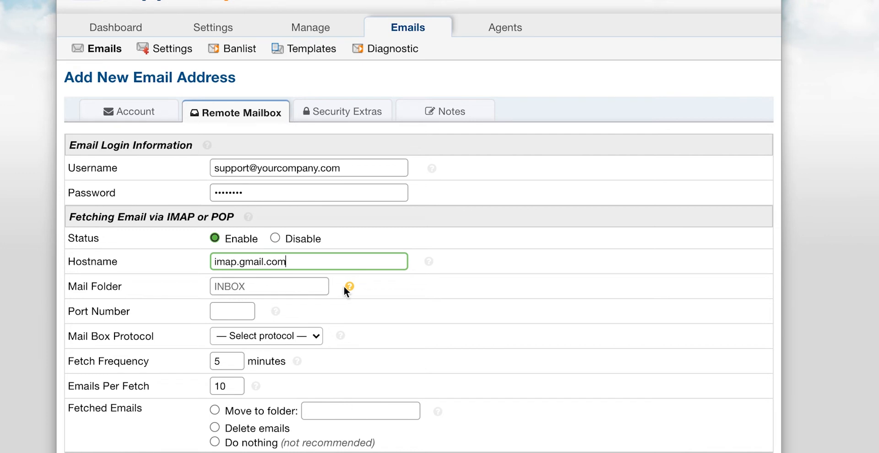
click(349, 288)
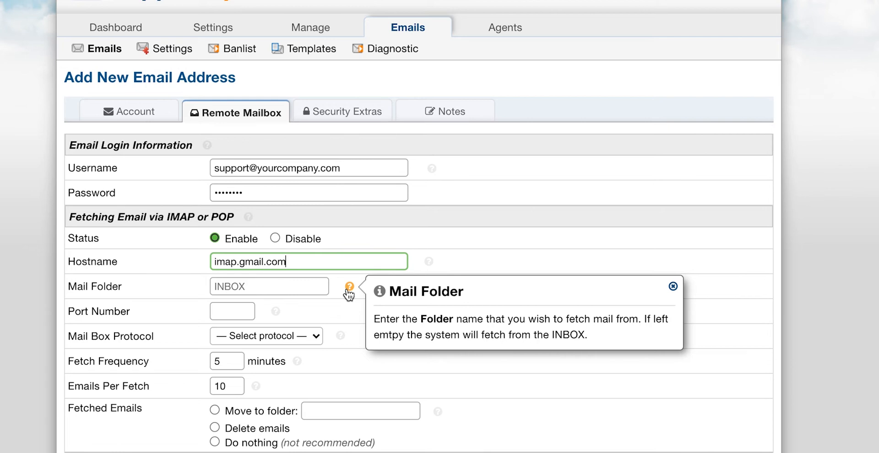
click(232, 312)
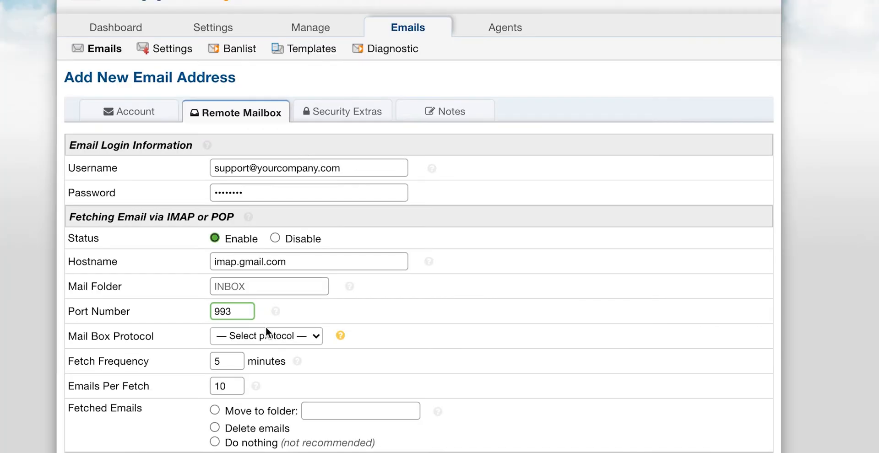
click(340, 336)
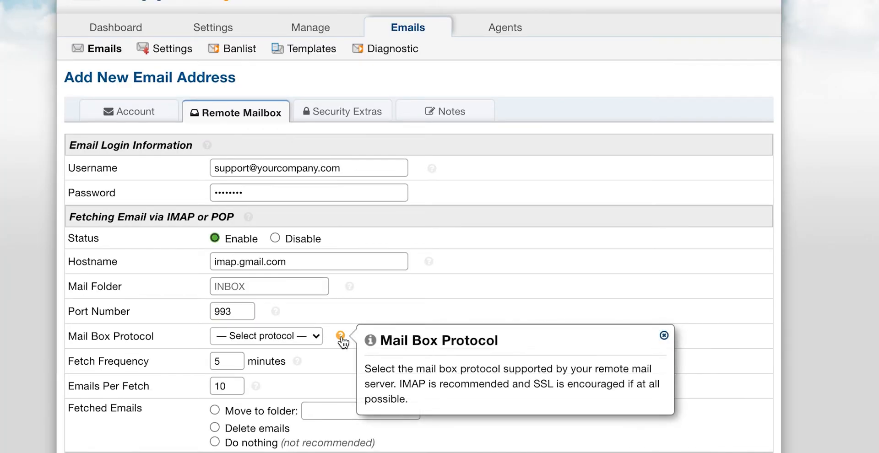
click(265, 336)
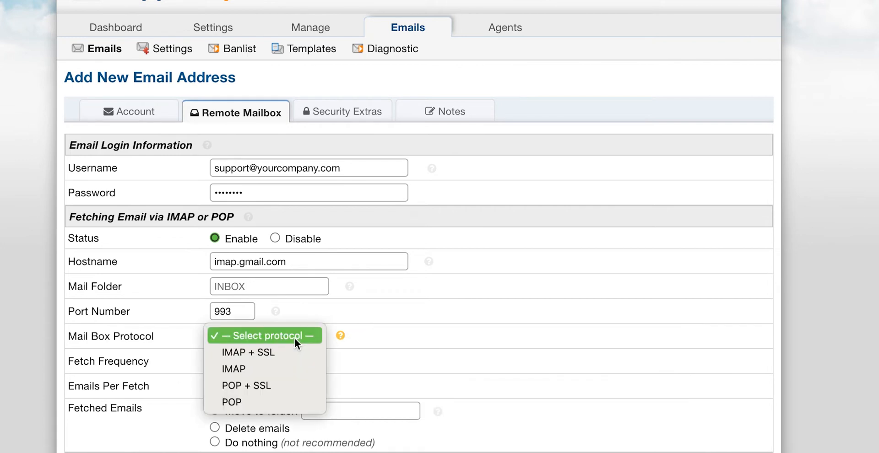
click(248, 352)
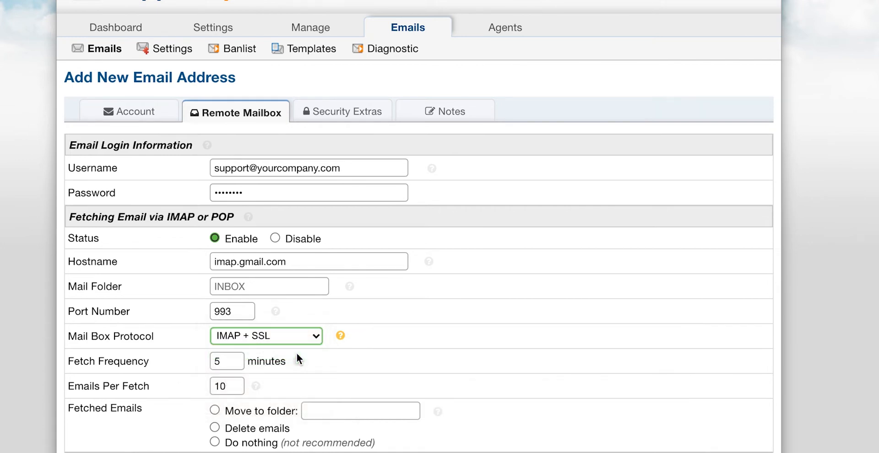
click(298, 362)
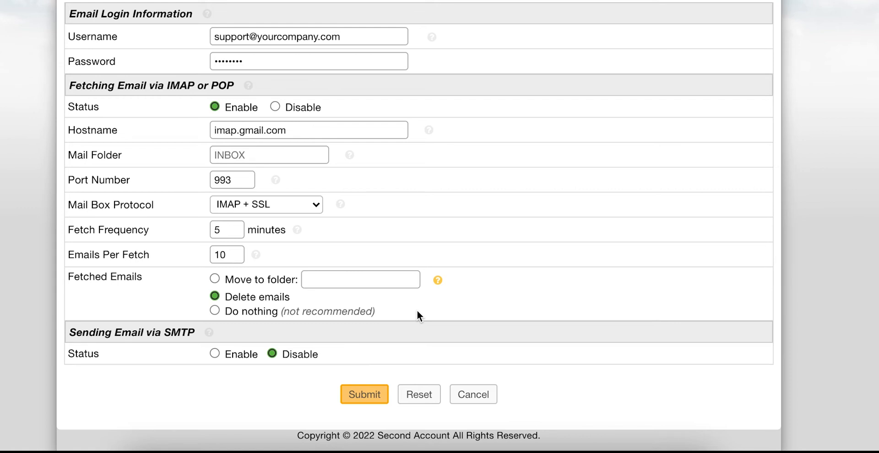
mouse_move(412, 319)
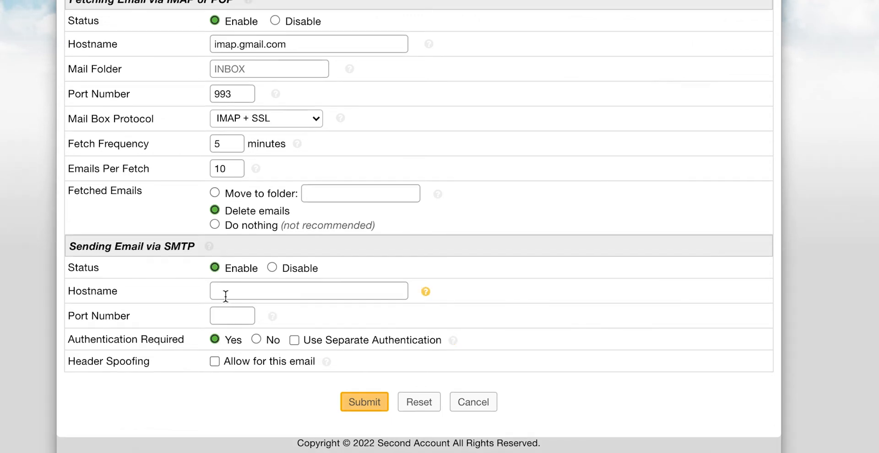
- Send via smtp.gmail.com port 465 with authentication, no separate authentication, and submit the mailbox
click(308, 291)
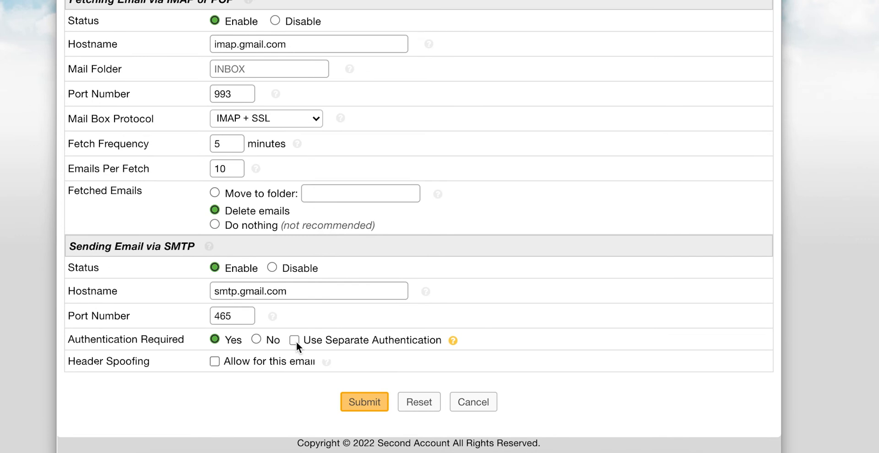
click(294, 340)
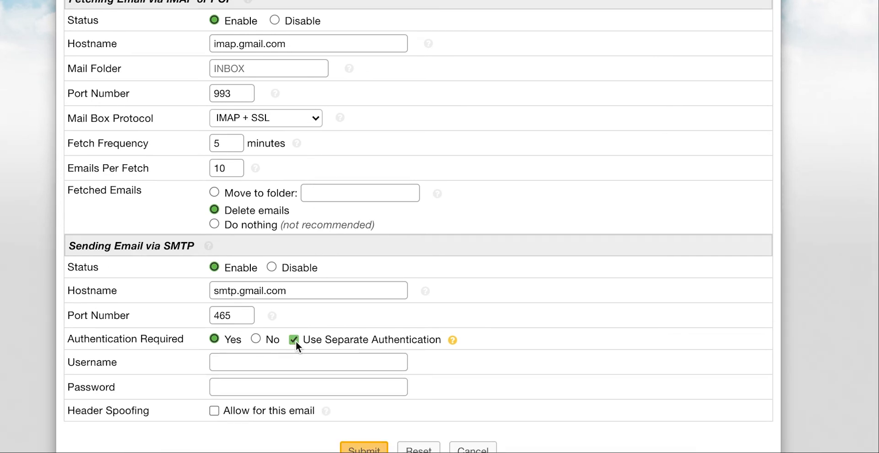
click(294, 340)
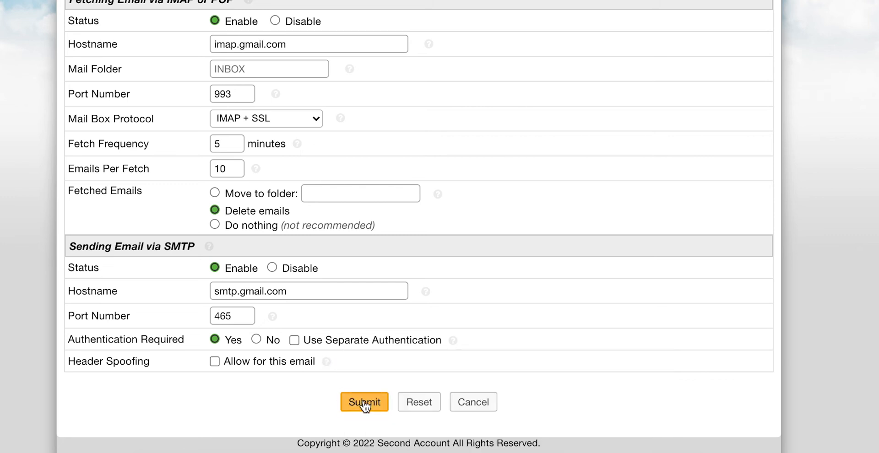
click(364, 403)
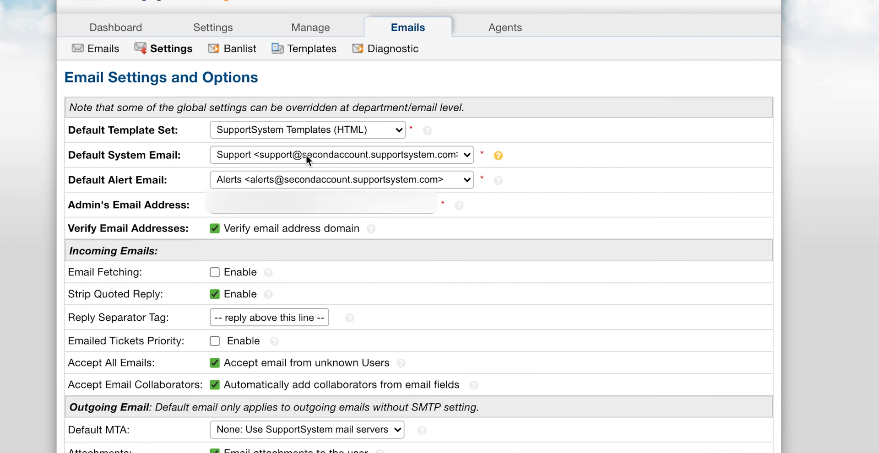
click(340, 154)
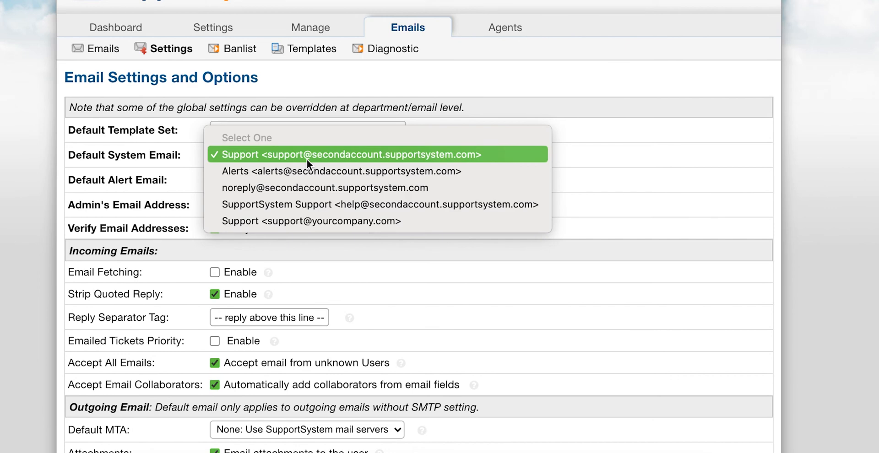
click(311, 221)
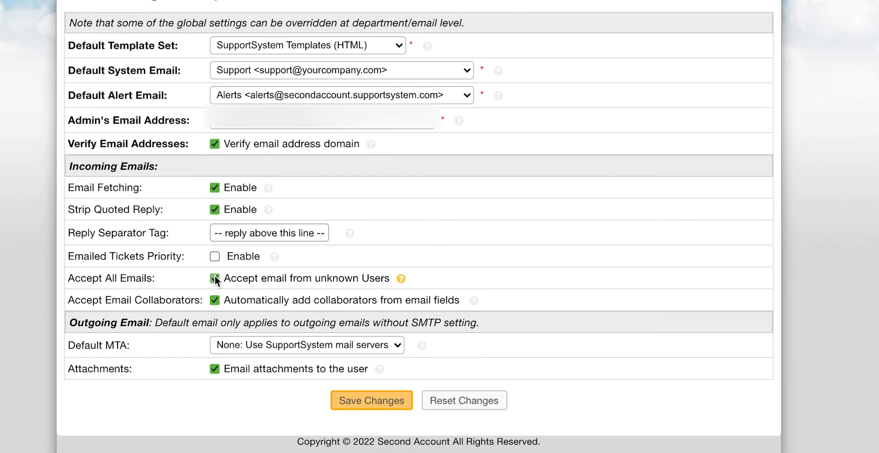
click(215, 279)
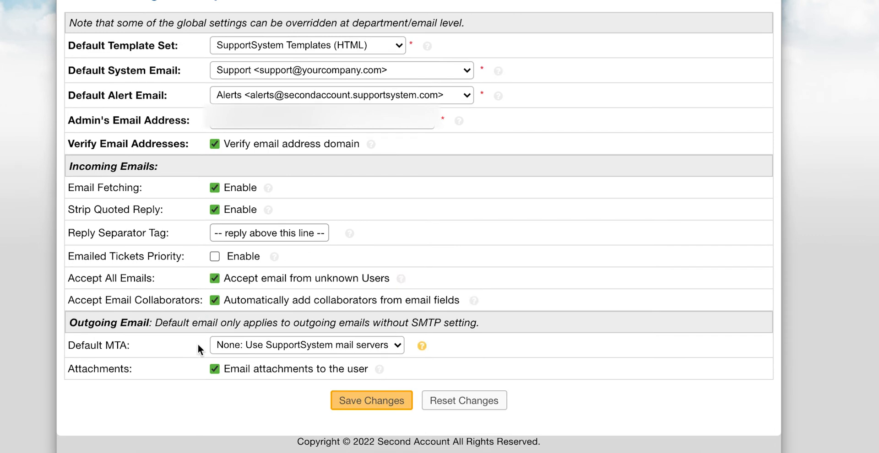
click(307, 345)
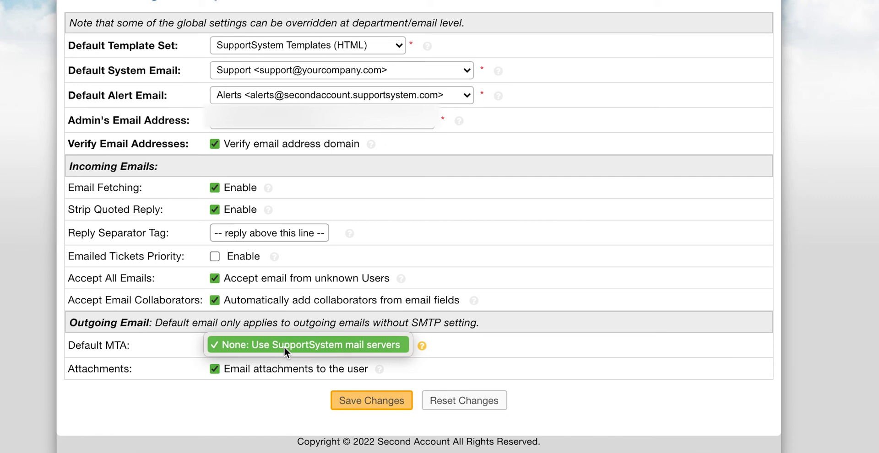
mouse_move(401, 352)
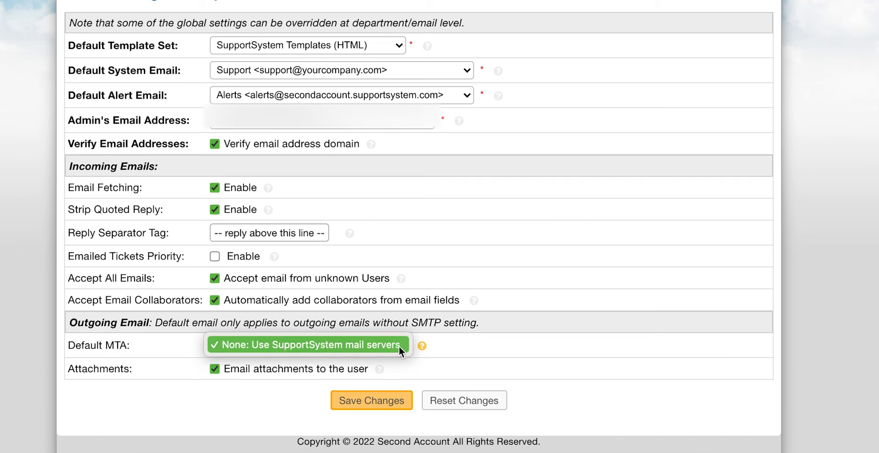
mouse_move(447, 350)
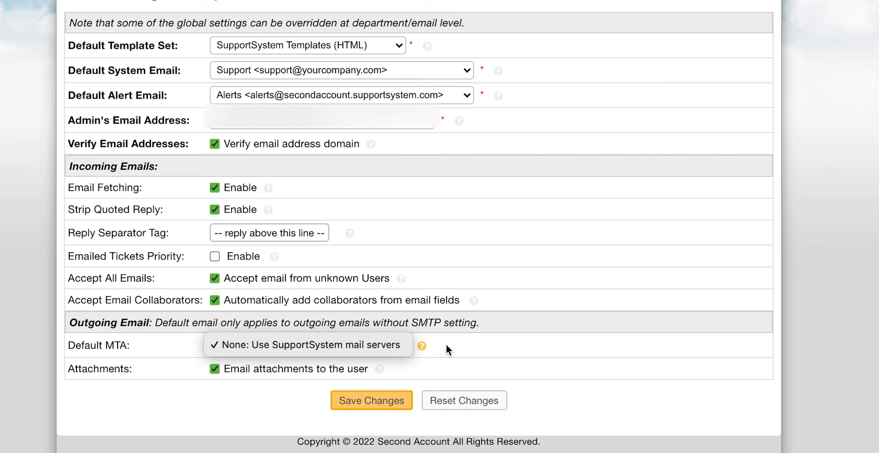
mouse_move(431, 358)
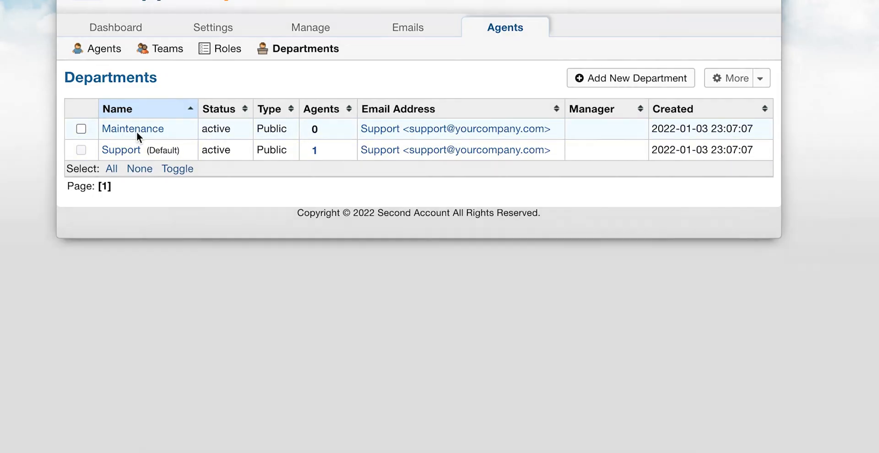
click(133, 128)
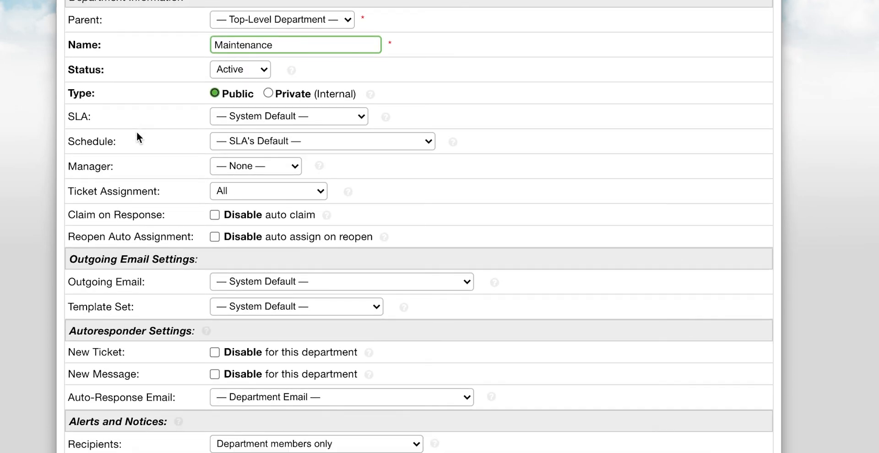
click(340, 282)
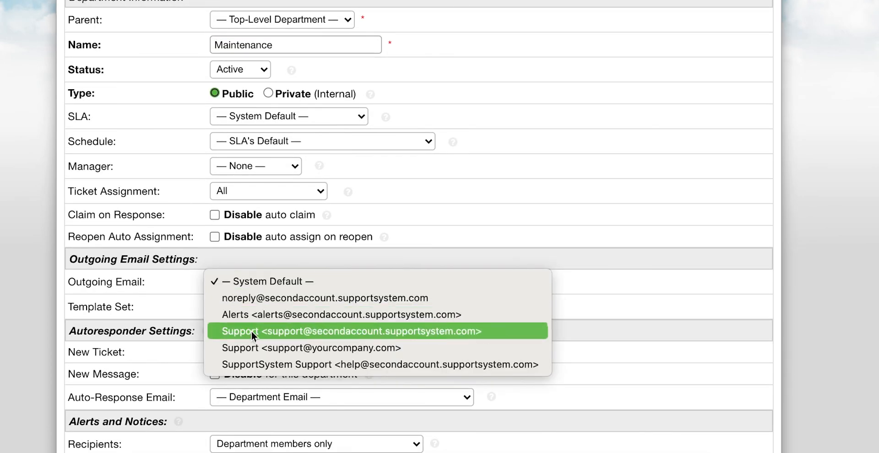
click(310, 348)
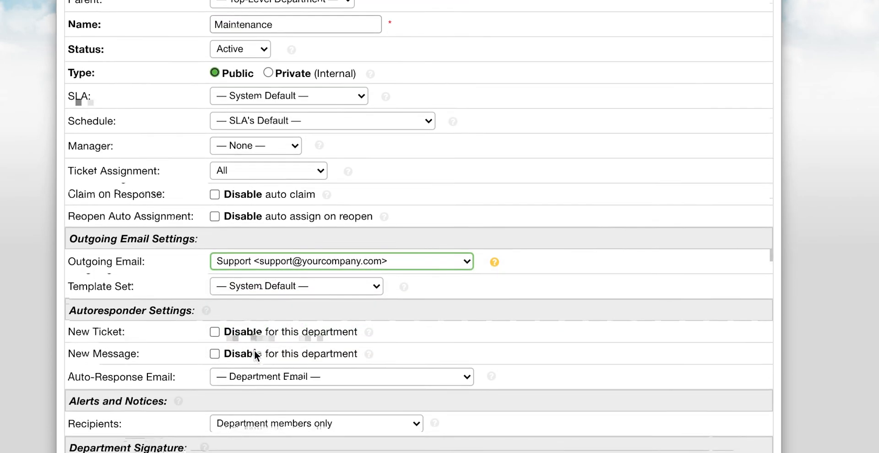
scroll(down, 3)
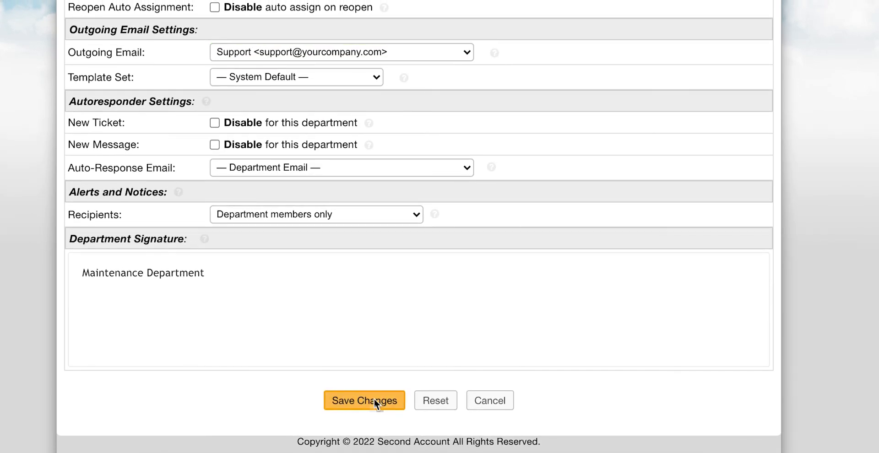
click(364, 400)
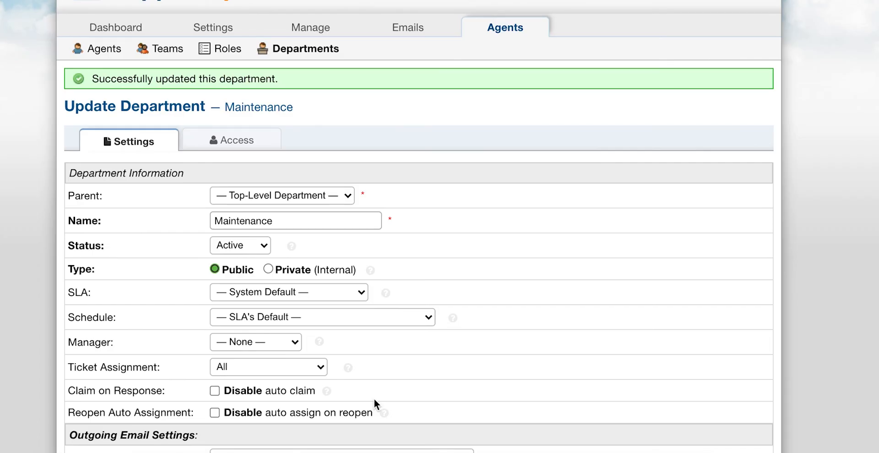
click(408, 27)
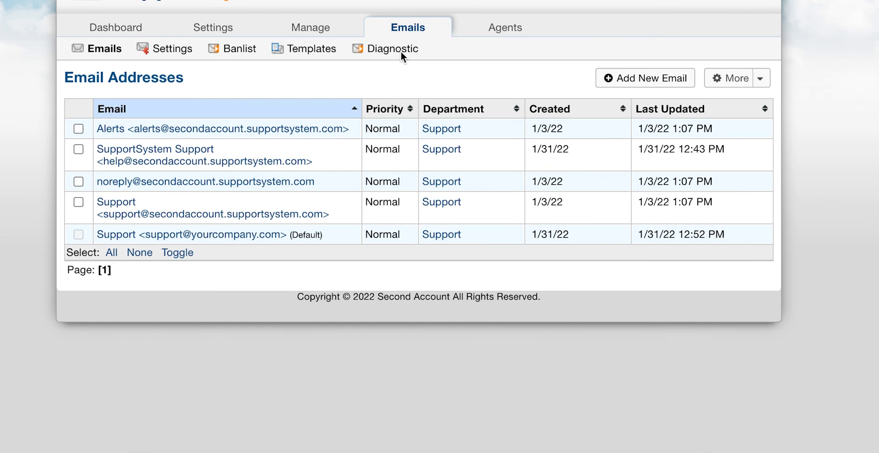
click(393, 47)
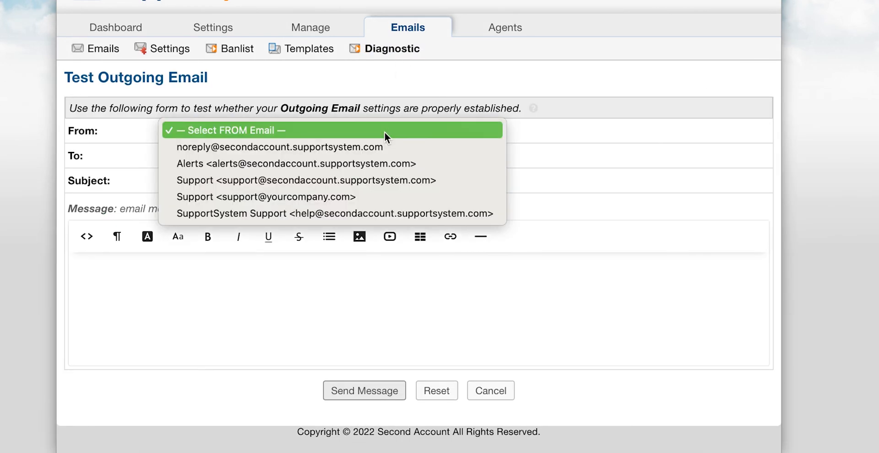
click(271, 197)
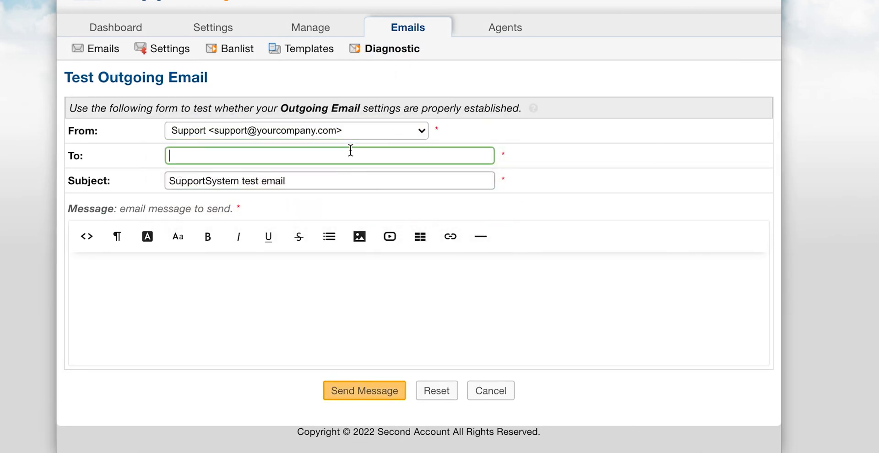
text(Test Em)
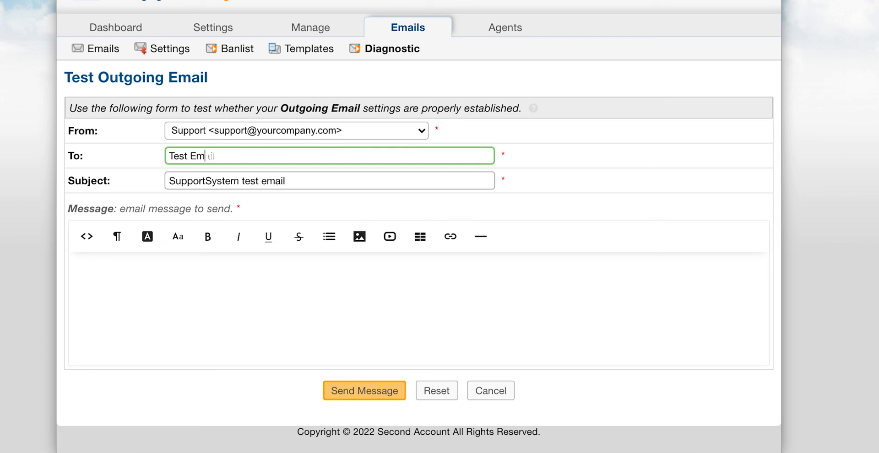
text(Hello!)
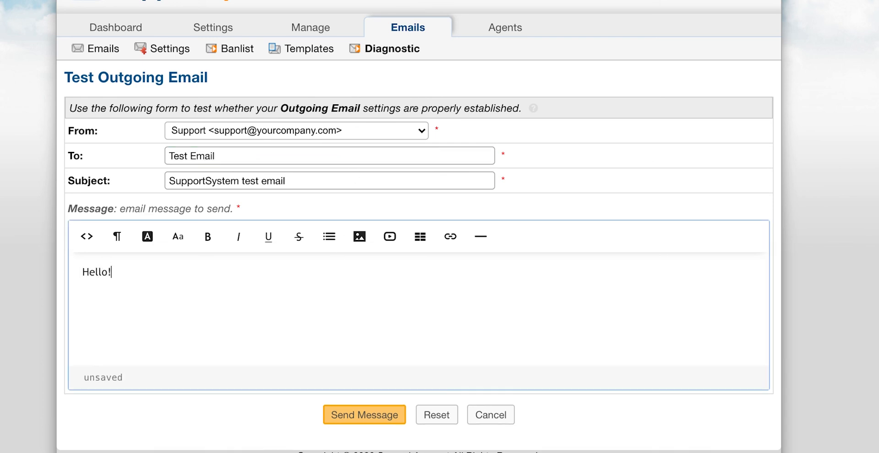